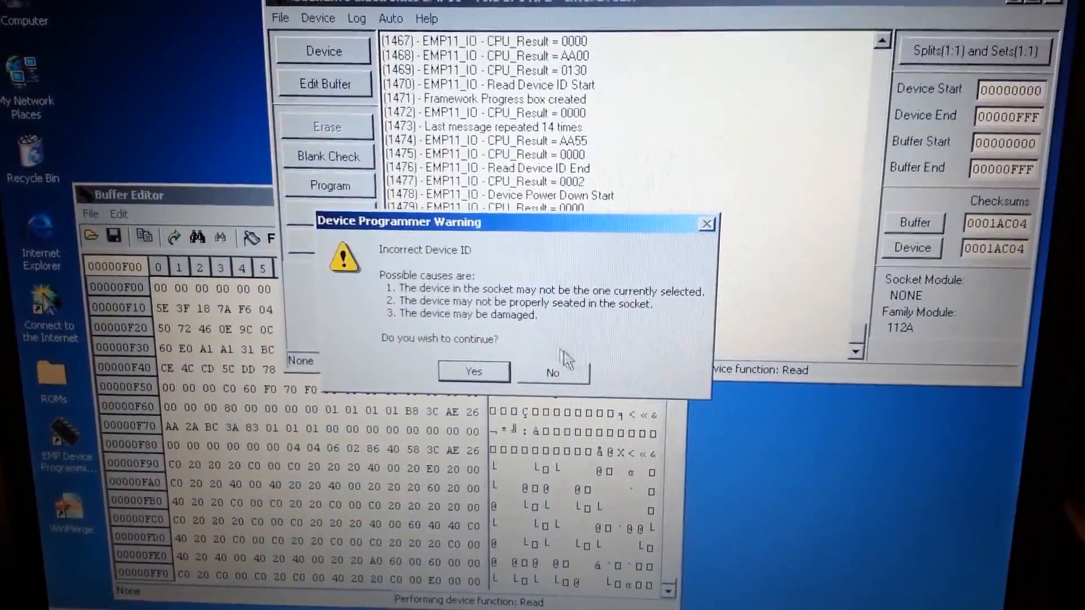
# Accept the device ID warning and dismiss the Read successful notice (checksum 0001AC04)
pyautogui.click(474, 372)
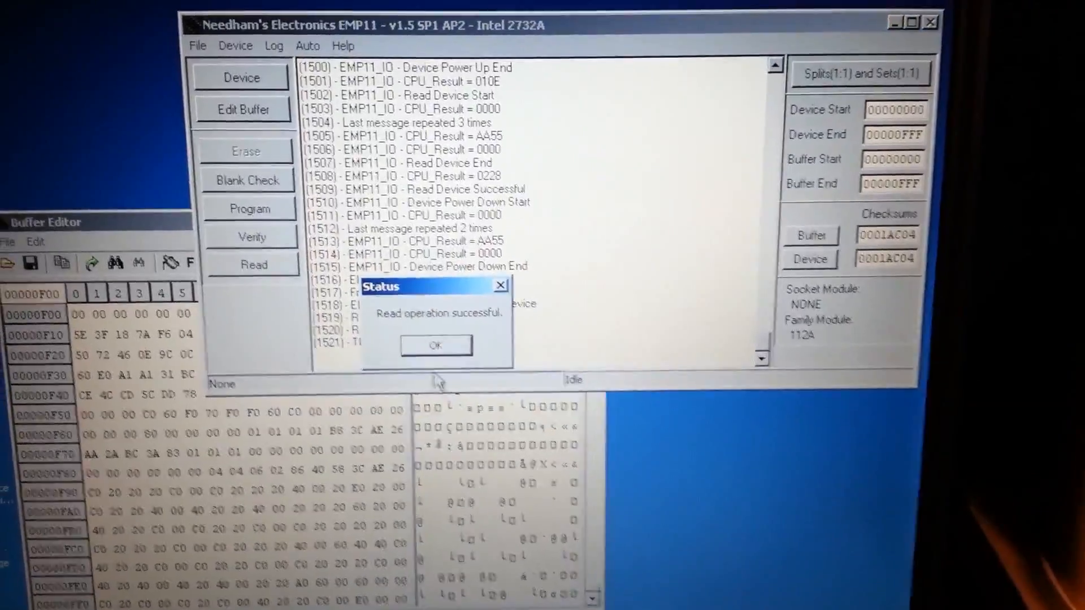
pyautogui.click(435, 345)
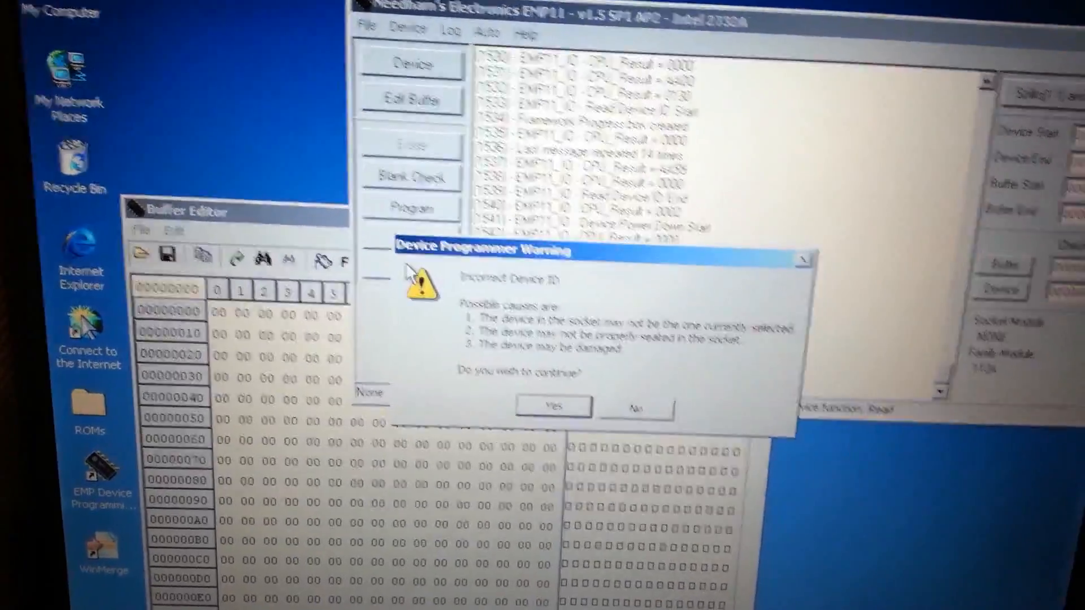
# Continue the latest read past the Incorrect Device ID warning
pyautogui.click(552, 406)
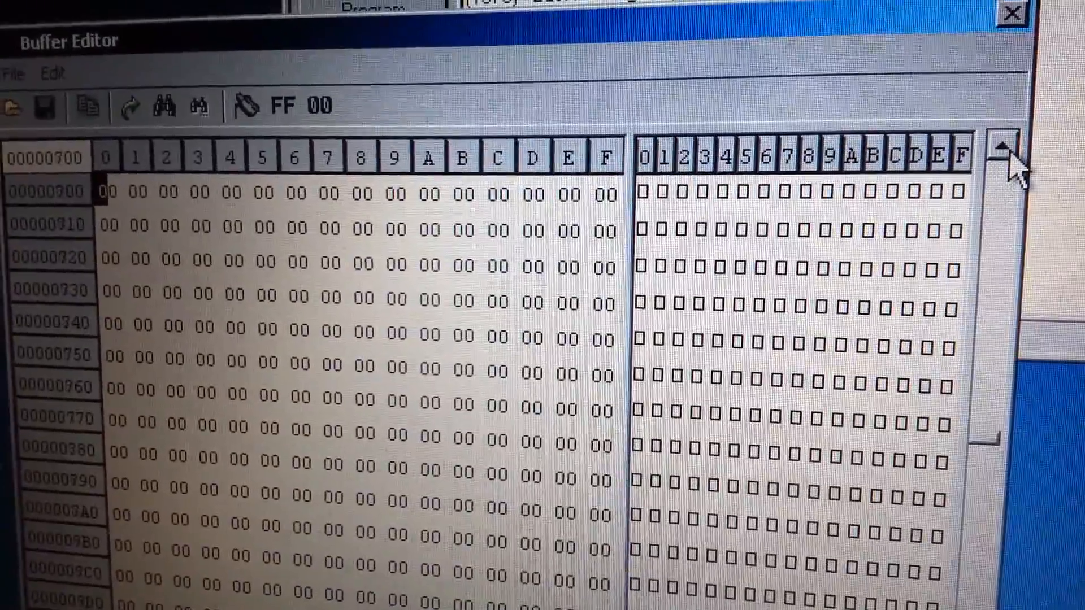
# Read the 2732A into the buffer again, yielding checksums 000001C0
pyautogui.click(1010, 152)
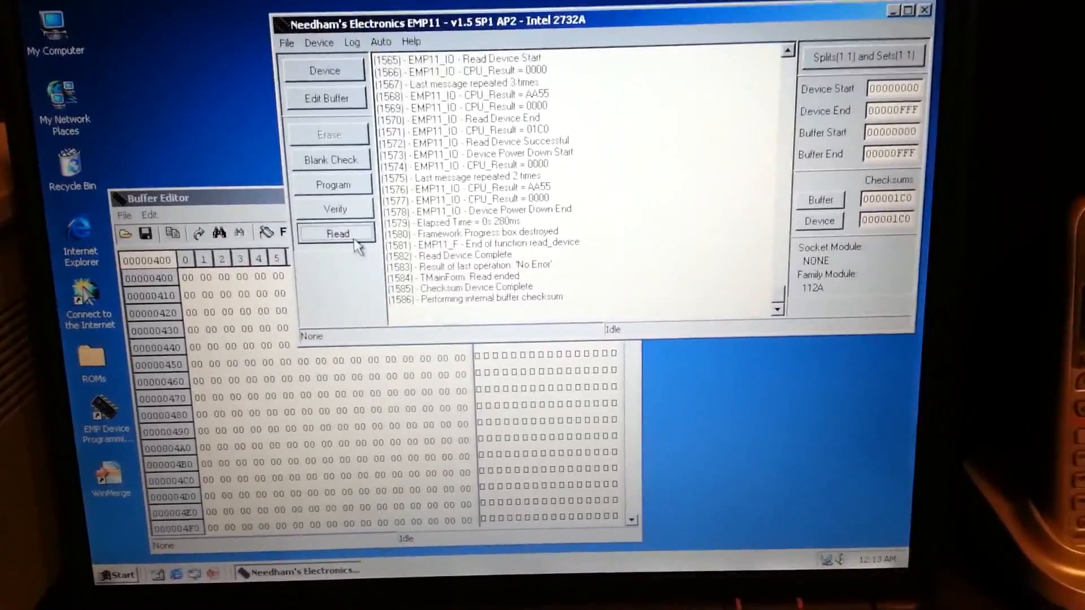
# Read the chip twice past the device ID warning, giving checksums 0001B474 then 0001B0B5
pyautogui.click(338, 234)
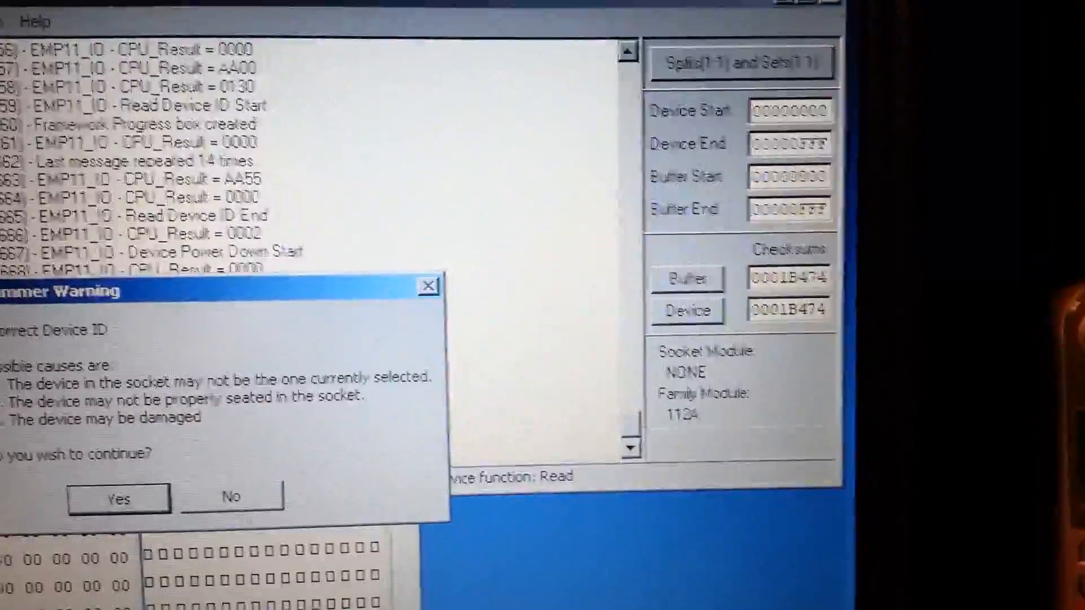
pyautogui.click(118, 499)
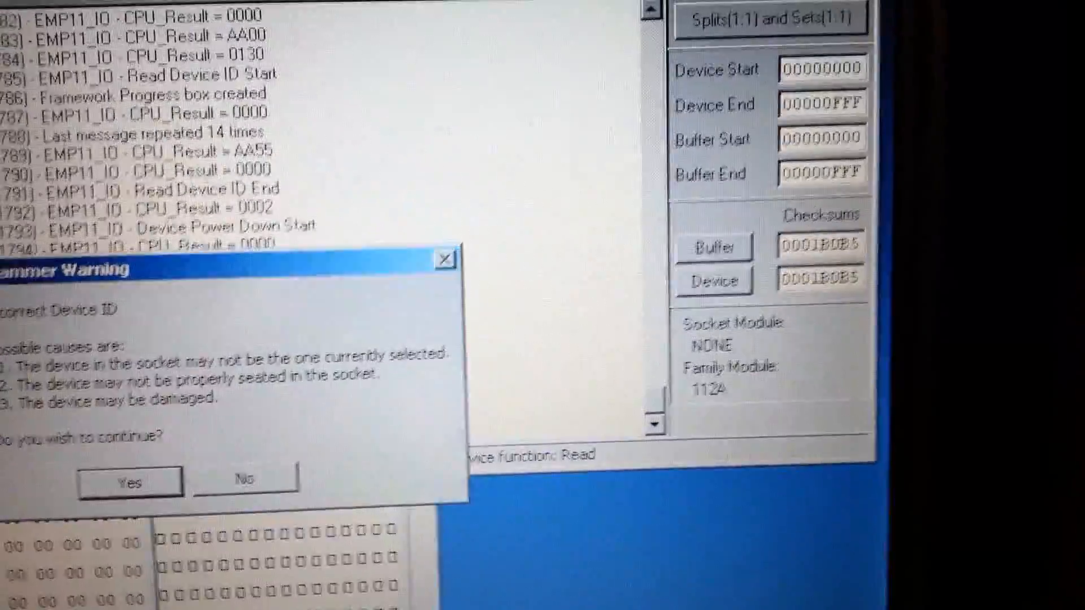
pyautogui.click(130, 481)
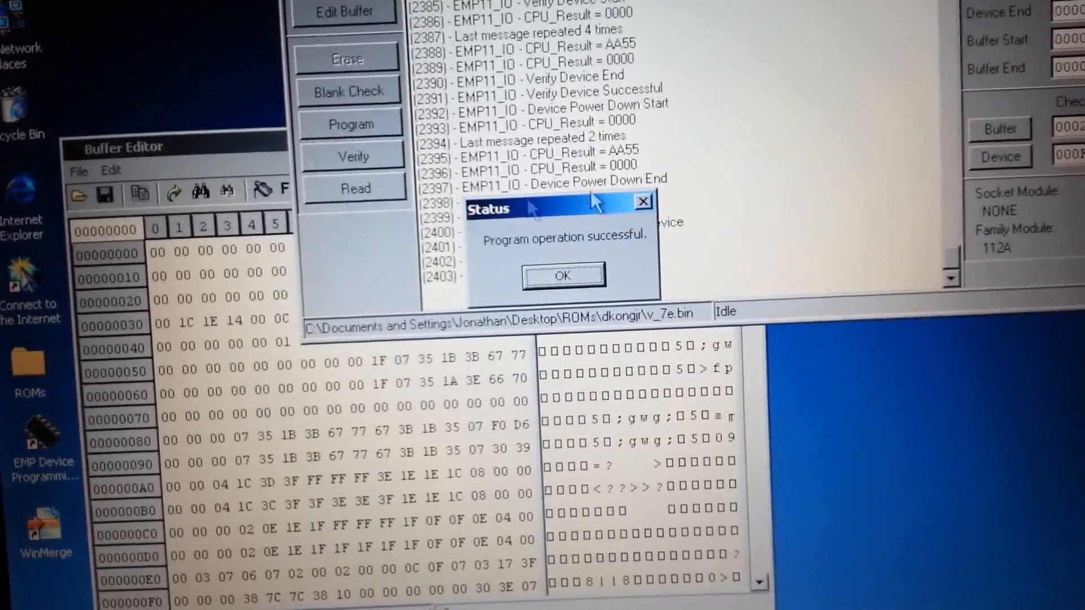
# Acknowledge the programming success report and scroll the FF-filled buffer
pyautogui.click(563, 275)
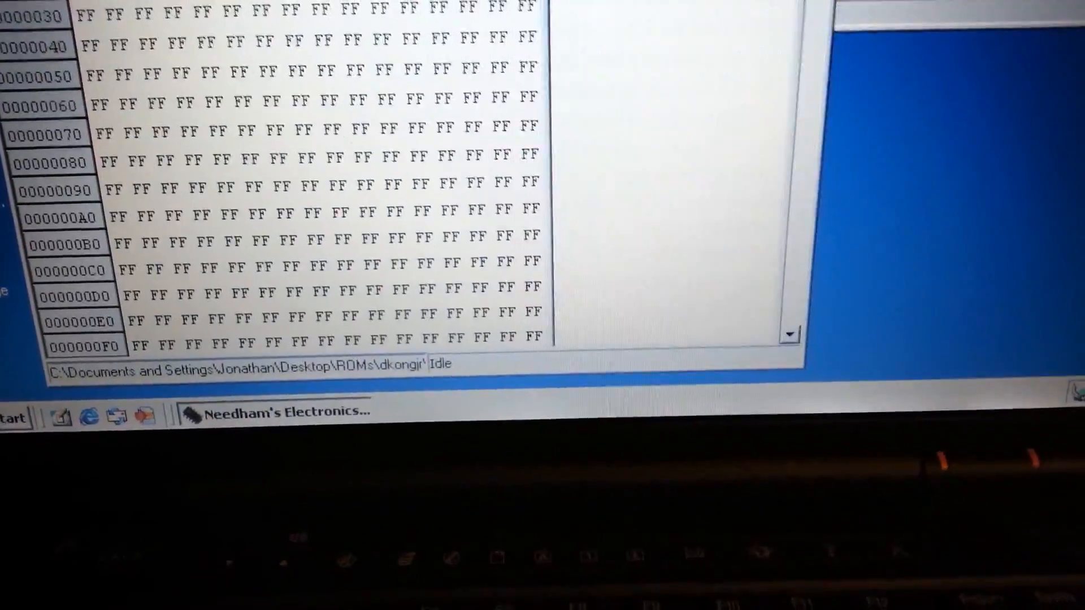
pyautogui.scroll(-3)
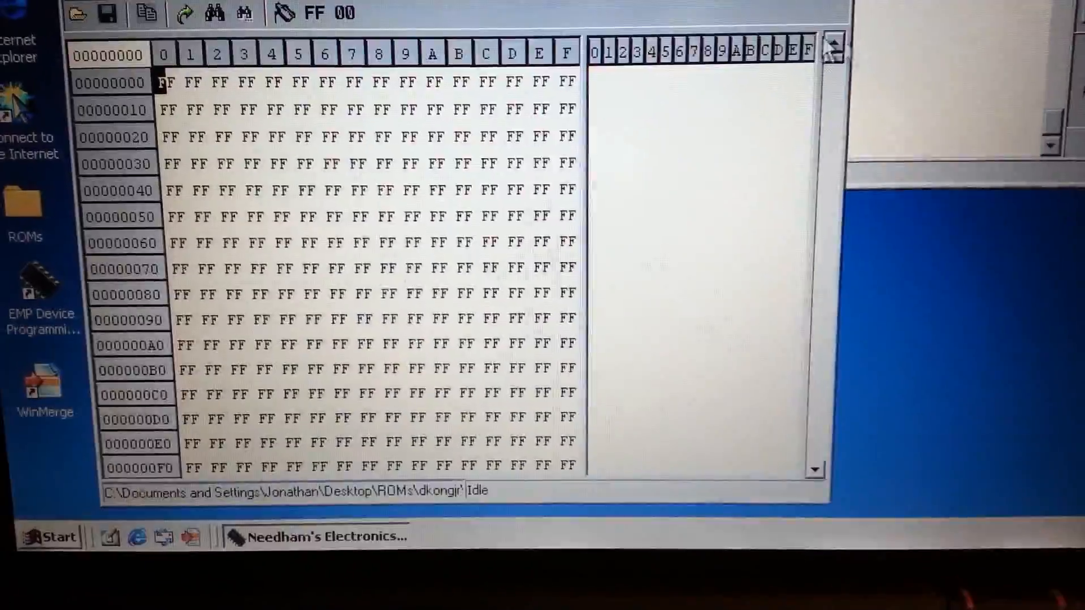
# Load v_7f.bin into the buffer at 0000, accepting options and confirming the load
pyautogui.click(77, 14)
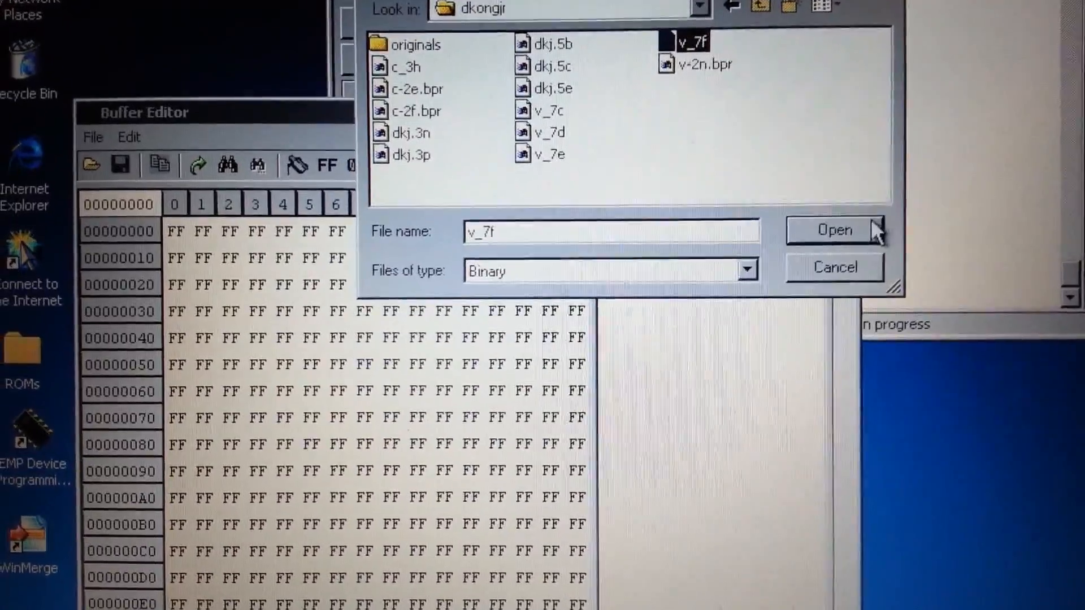
pyautogui.click(835, 230)
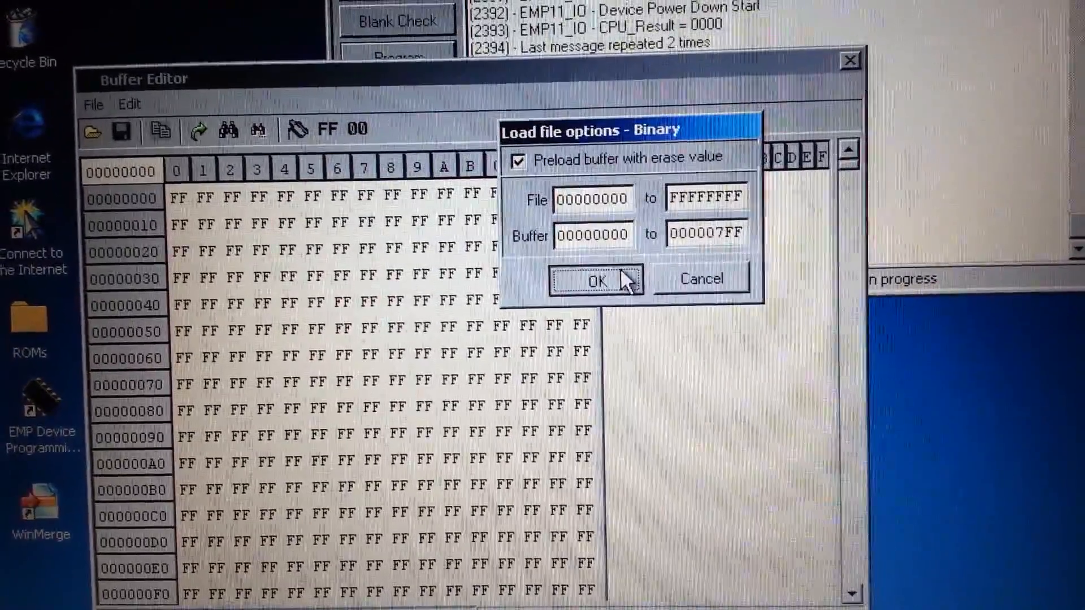
pyautogui.click(596, 280)
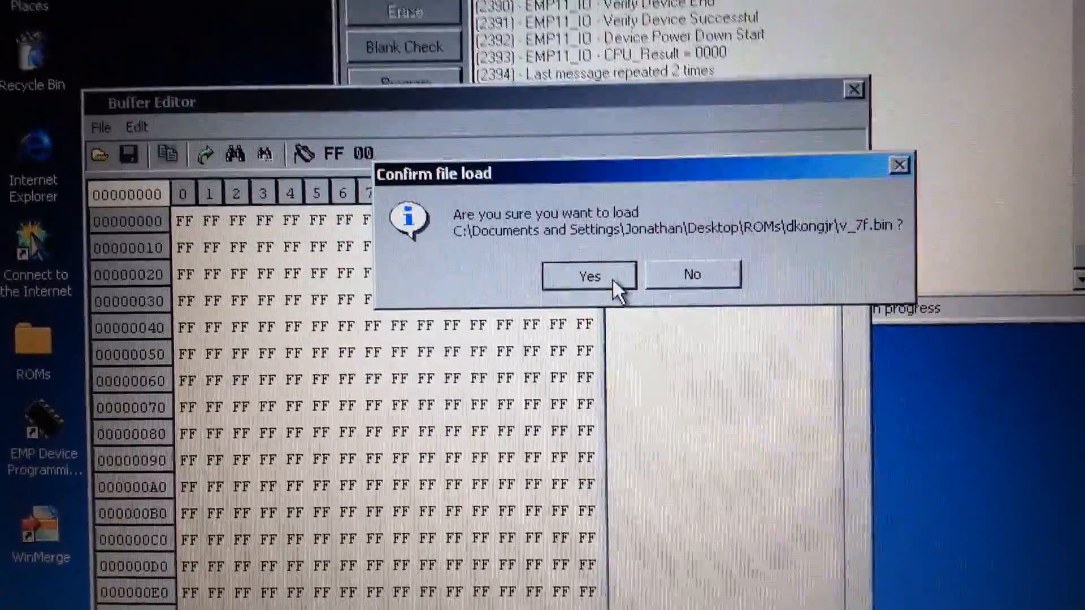
pyautogui.click(587, 275)
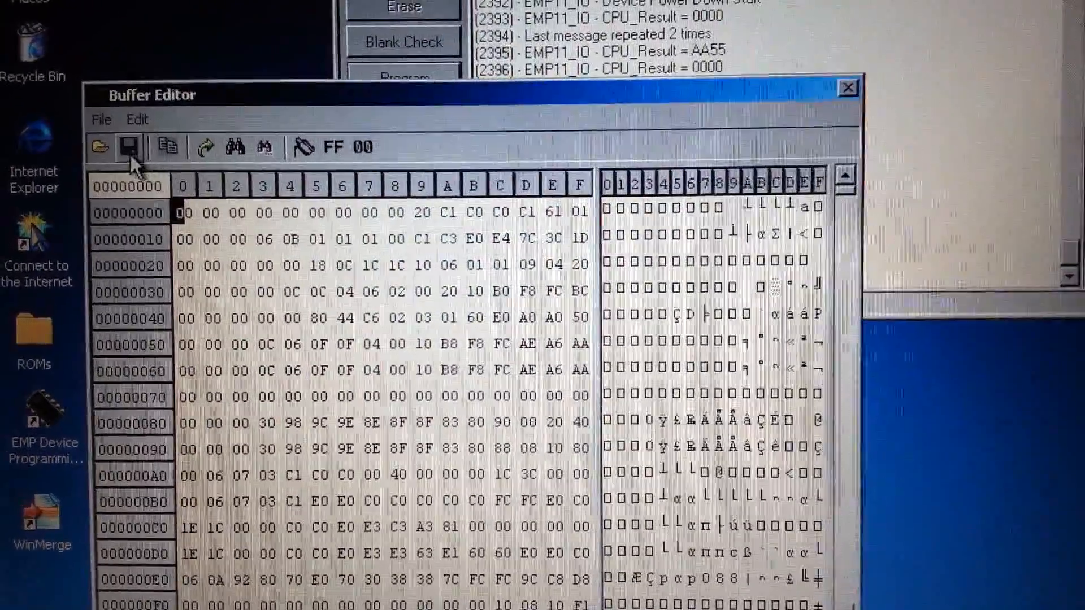
# Choose v_7f.bin again and set its load range to buffer 0800–0FFF
pyautogui.click(99, 145)
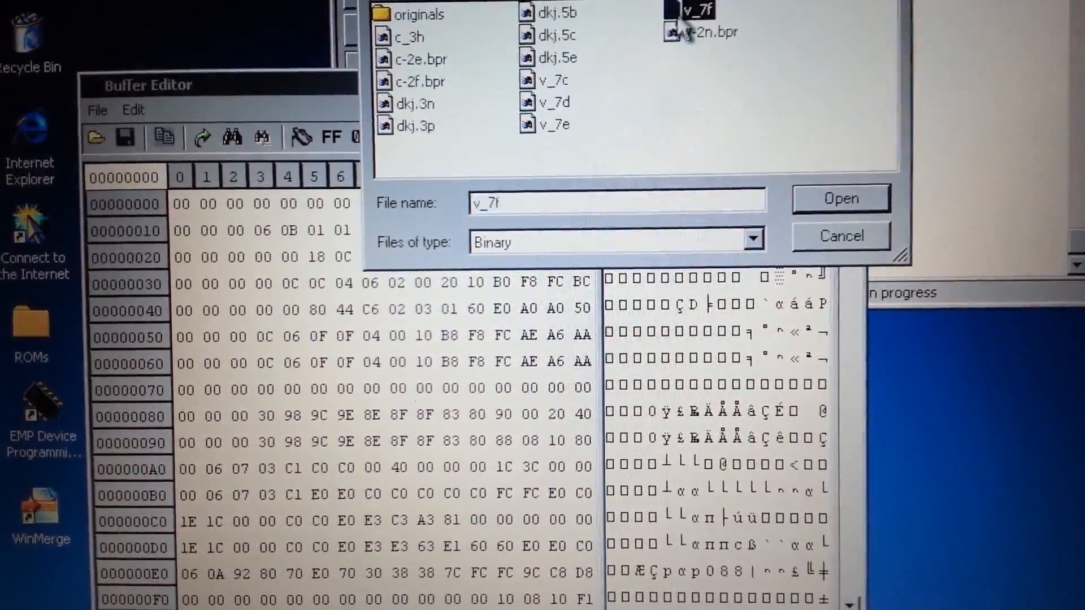
pyautogui.click(841, 199)
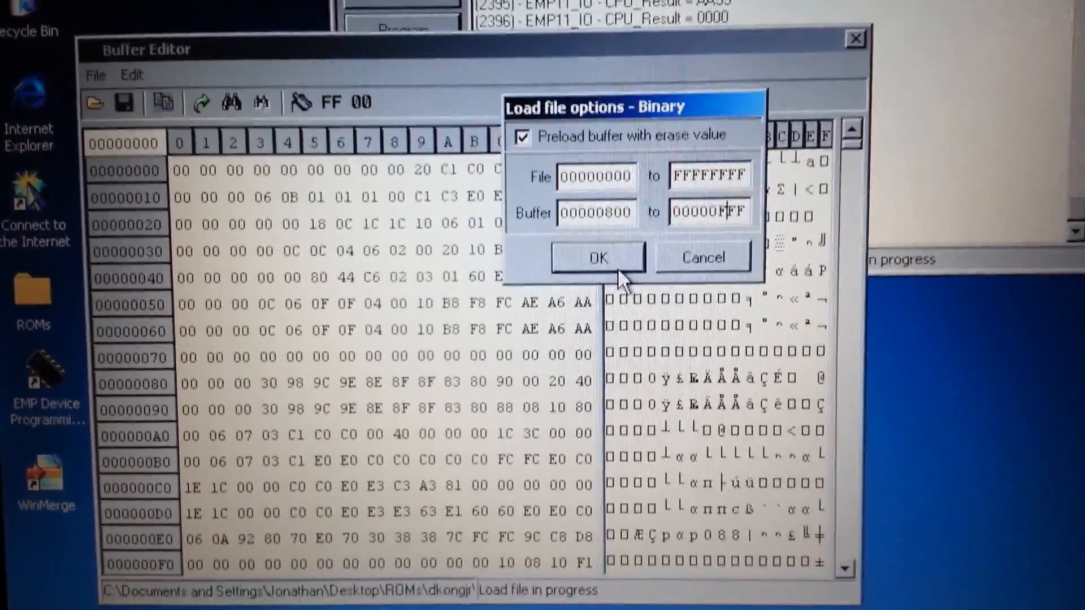
pyautogui.click(598, 257)
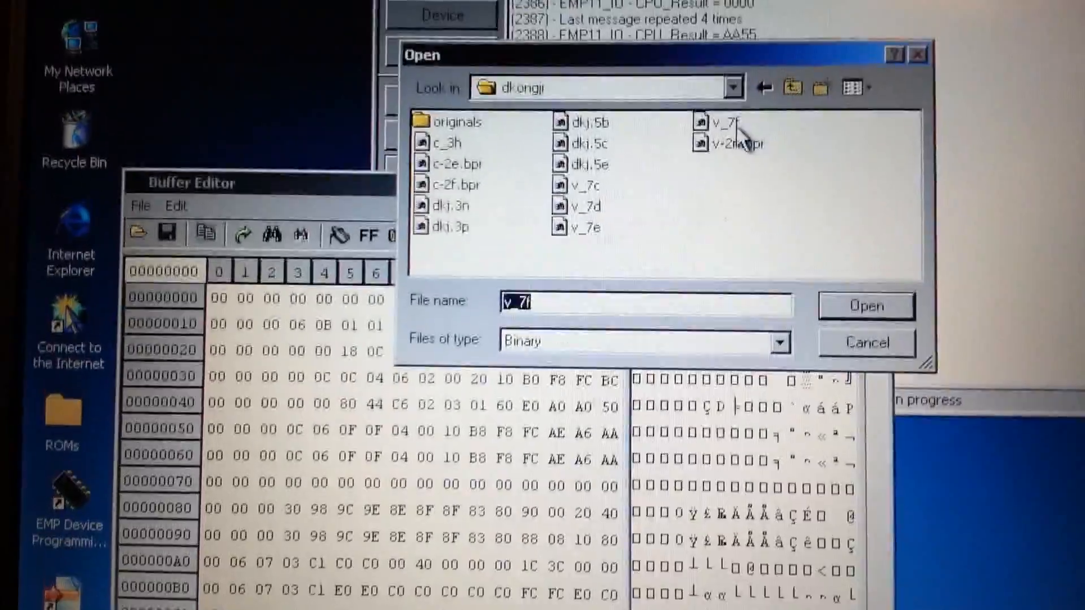
pyautogui.click(866, 305)
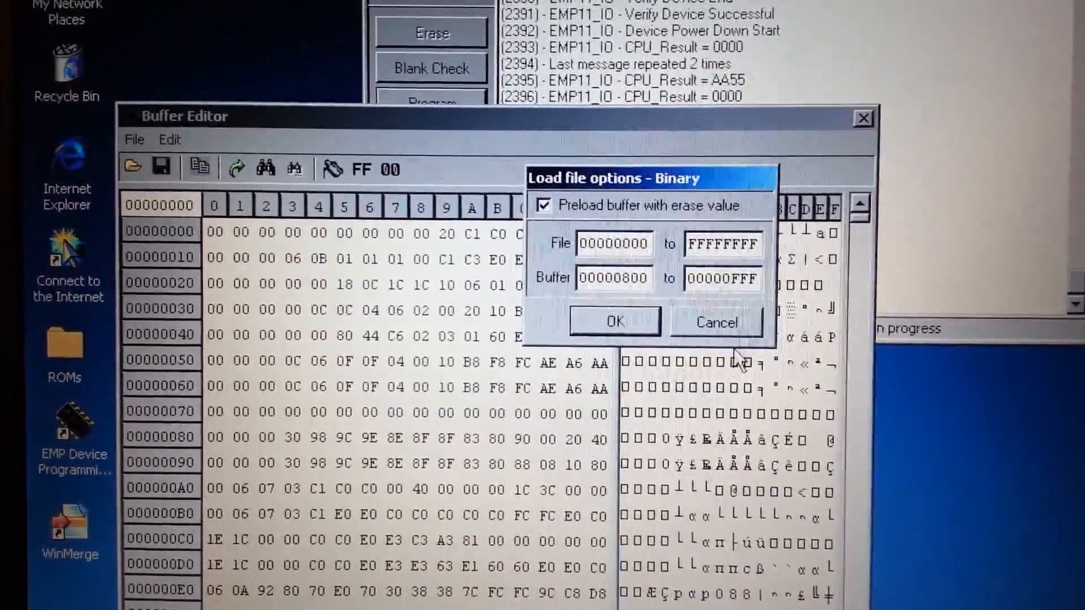
pyautogui.click(613, 321)
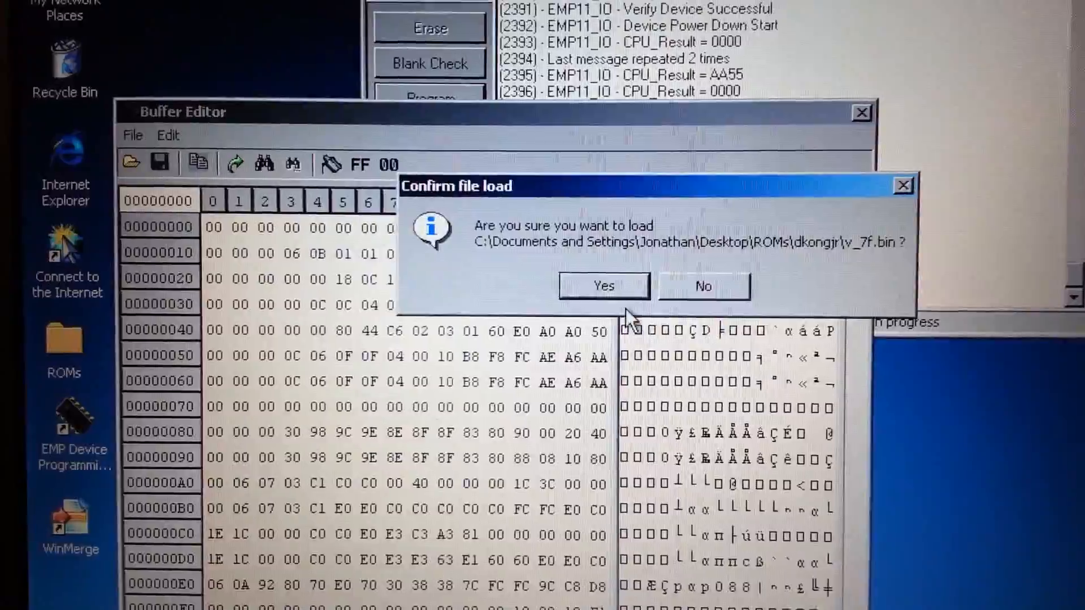
# Confirm the second v_7f.bin load and scroll to check the copy at 0800
pyautogui.click(602, 286)
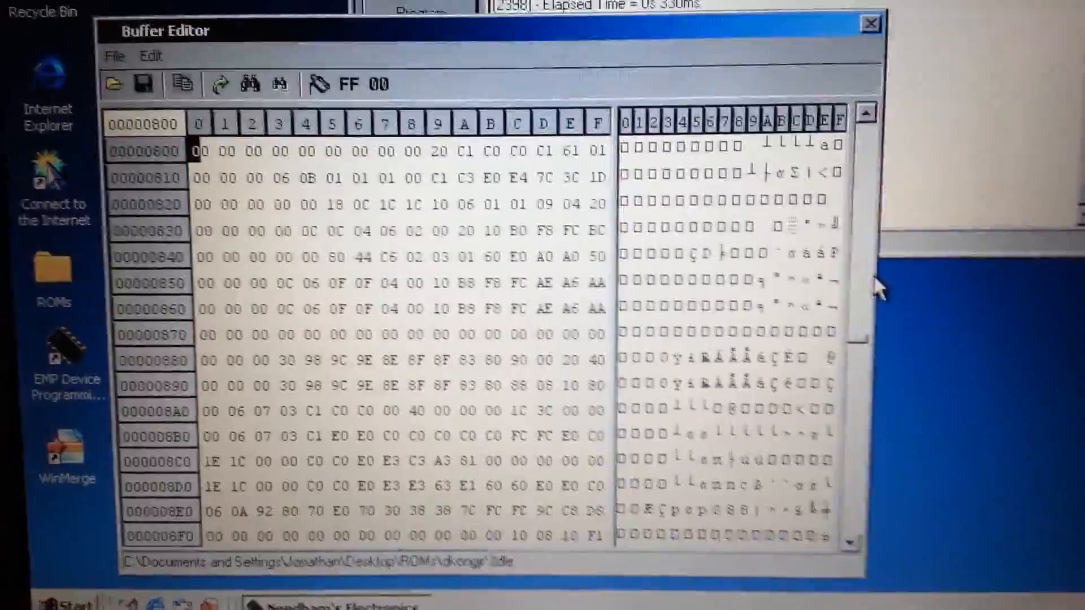
pyautogui.scroll(-3)
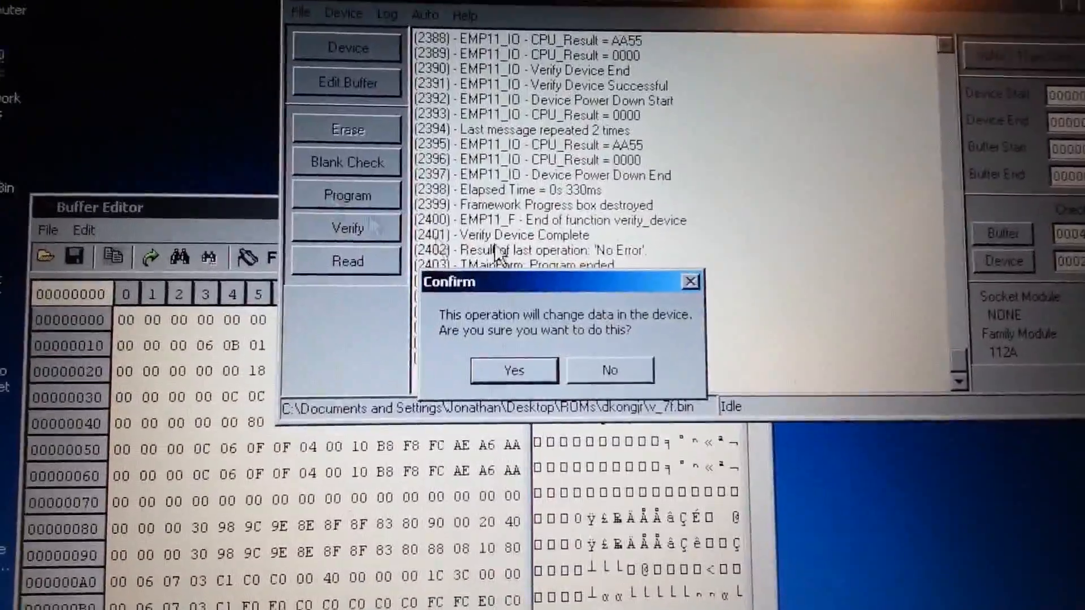
# Approve the data change and bypass the device ID warning to start programming
pyautogui.click(514, 369)
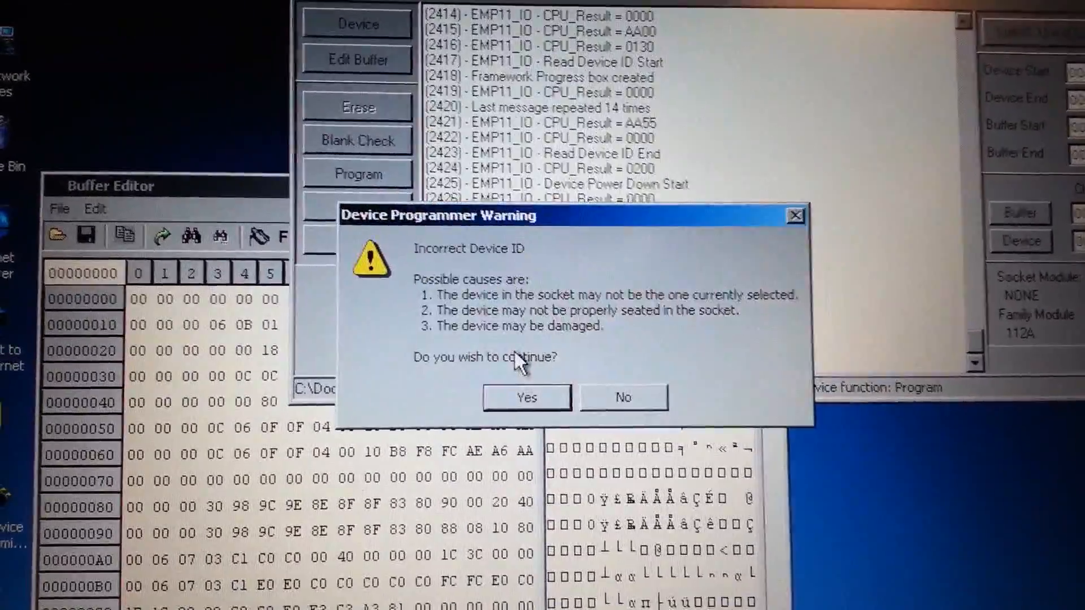
pyautogui.click(525, 397)
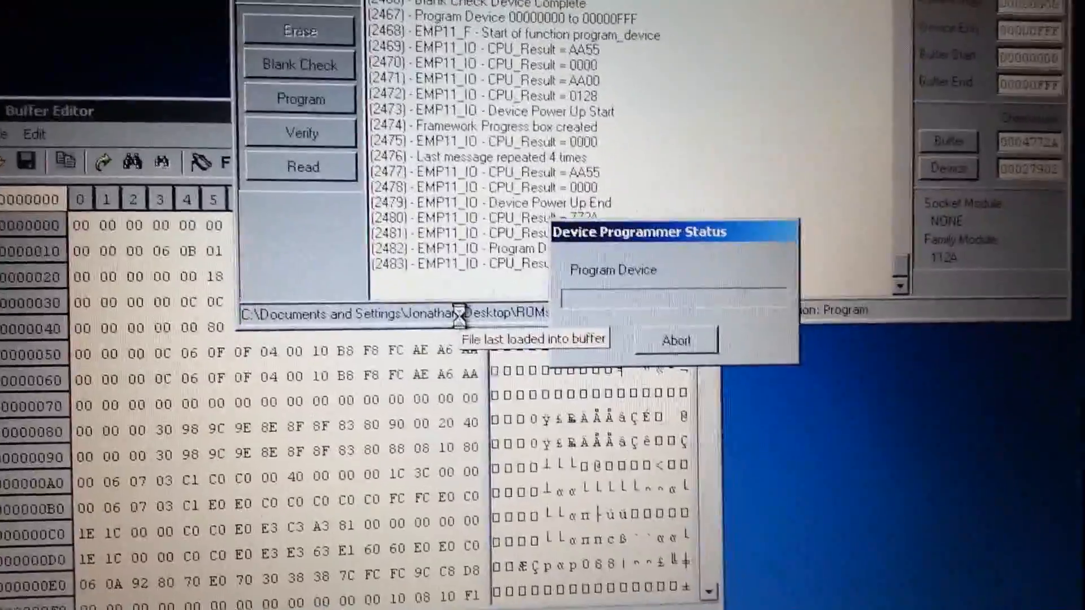